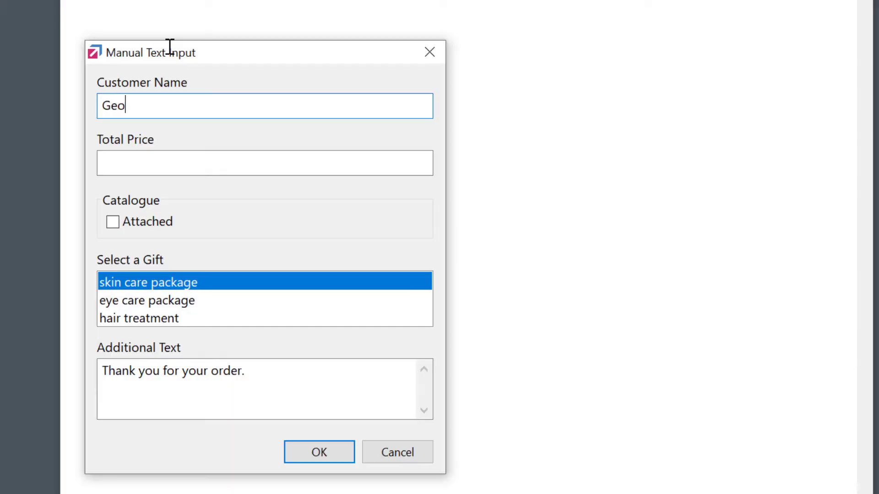
Fill price 1,200, tick catalogue Attached, choose hair treatment gift, add 'Have a nice day', and submit.
type("1,200")
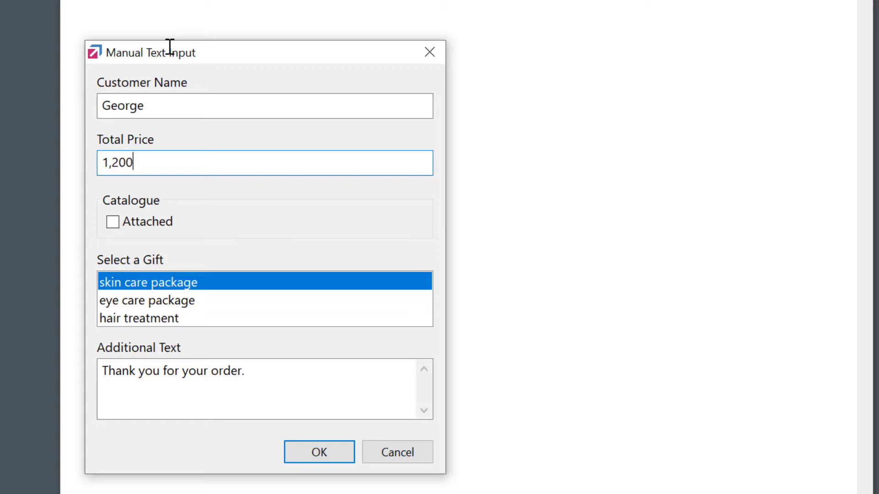
left_click(113, 222)
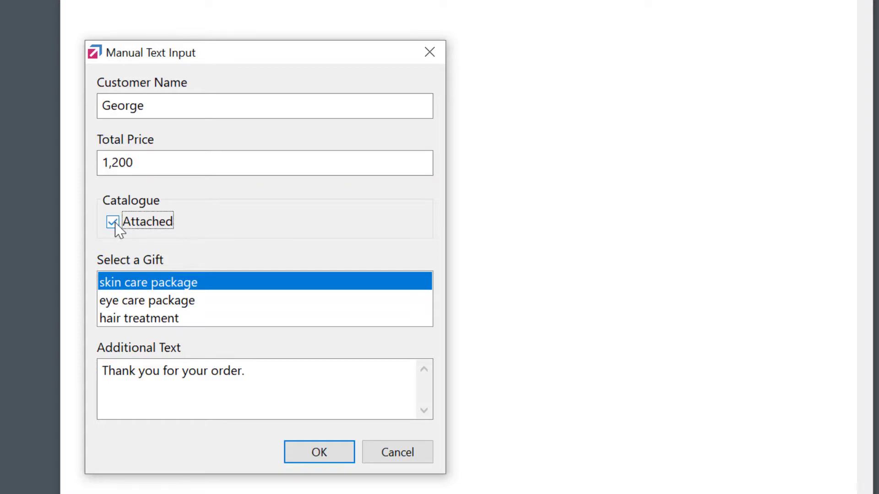
left_click(139, 319)
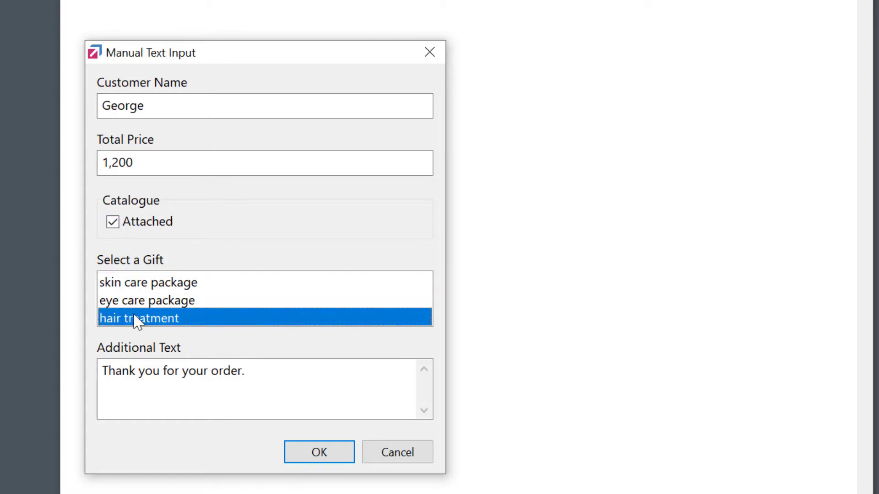
left_click(258, 371)
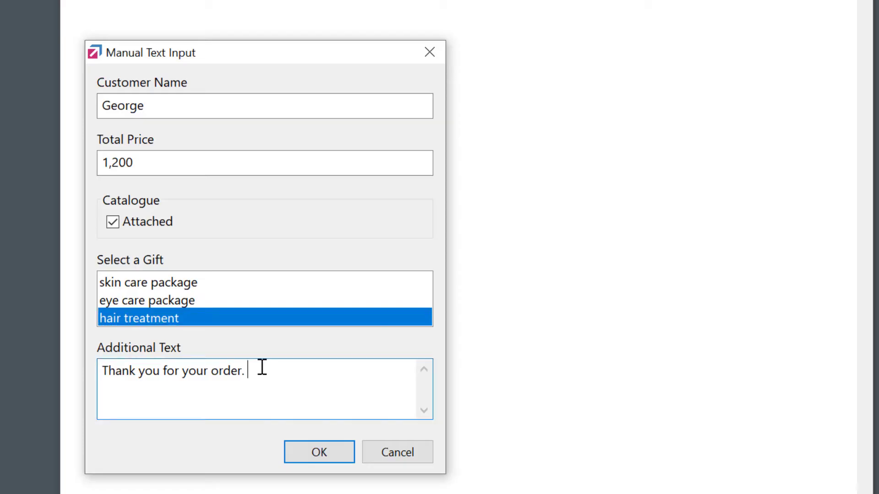
type("Have a nice day!")
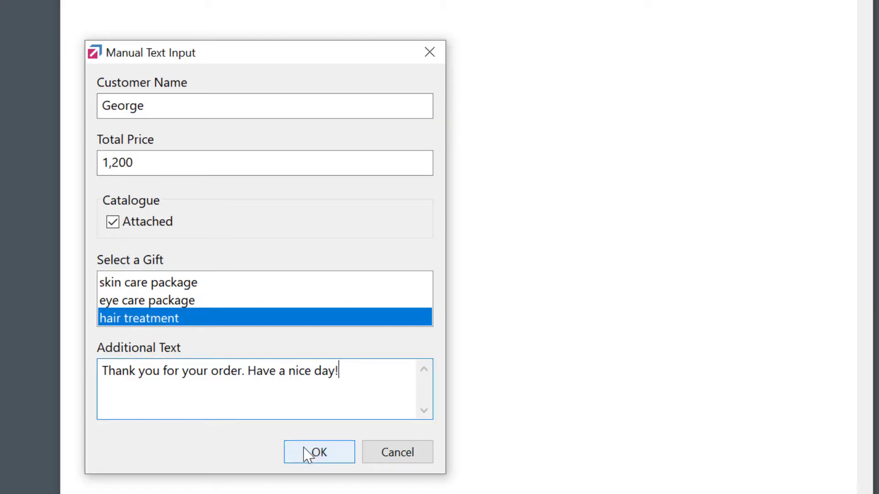
left_click(320, 452)
type("xthanks")
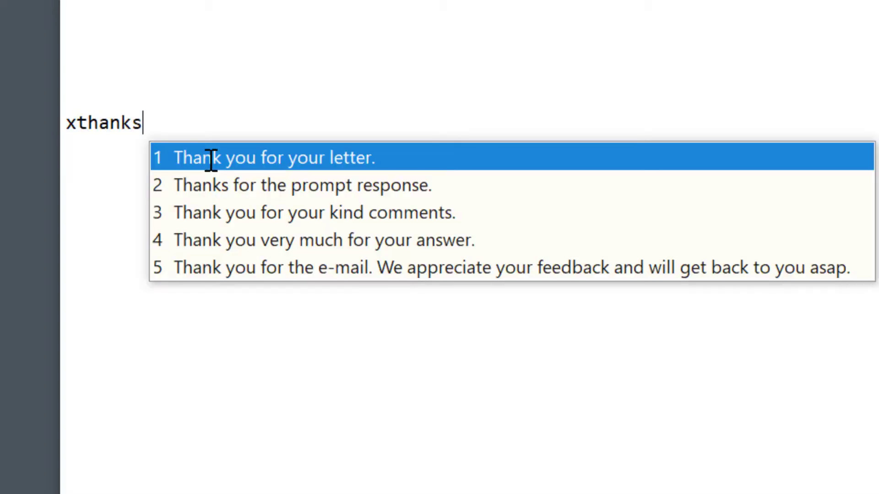
Pick the second phrase, 'Thanks for the prompt response', from the xthanks popup.
key("Down")
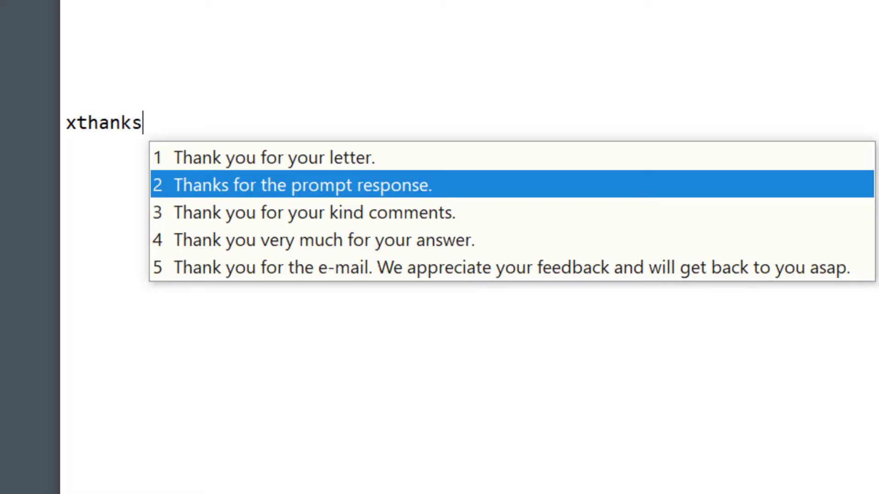
left_click(301, 185)
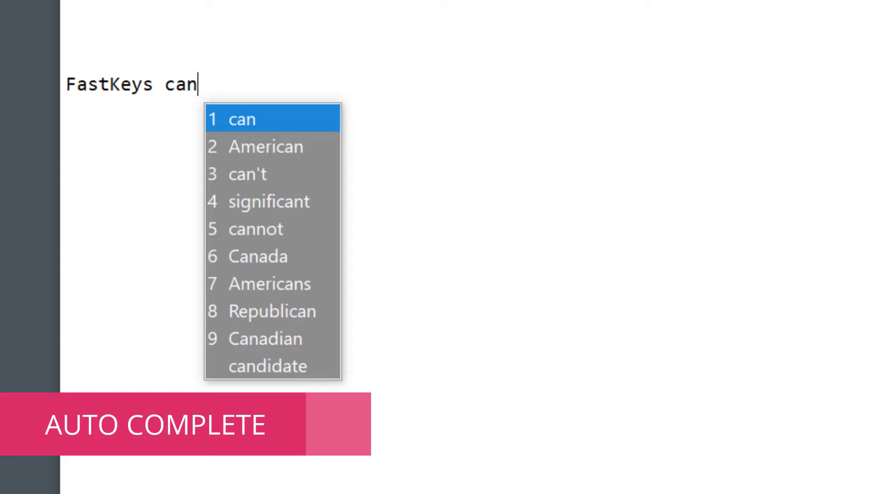
Write 'complete words', then 'Dear customer,' via autocomplete, a thank-you line and 'John Smith' sign-off.
type("complete words and phrases.")
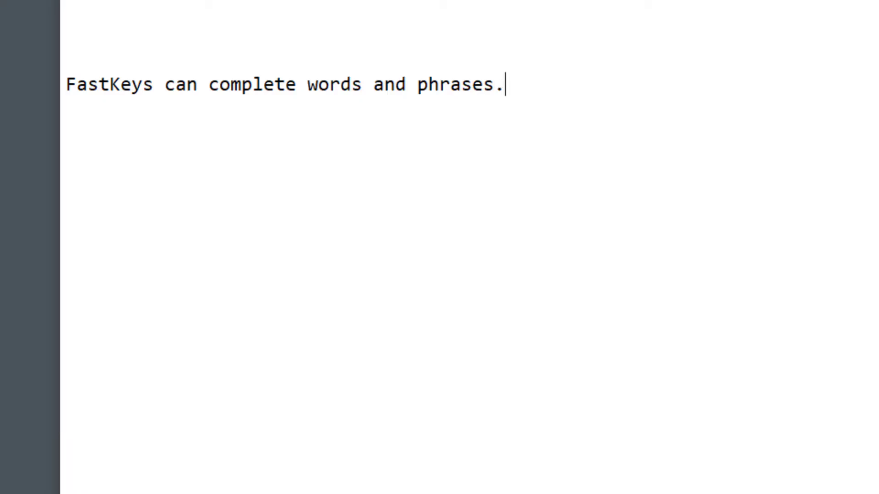
type("Dear")
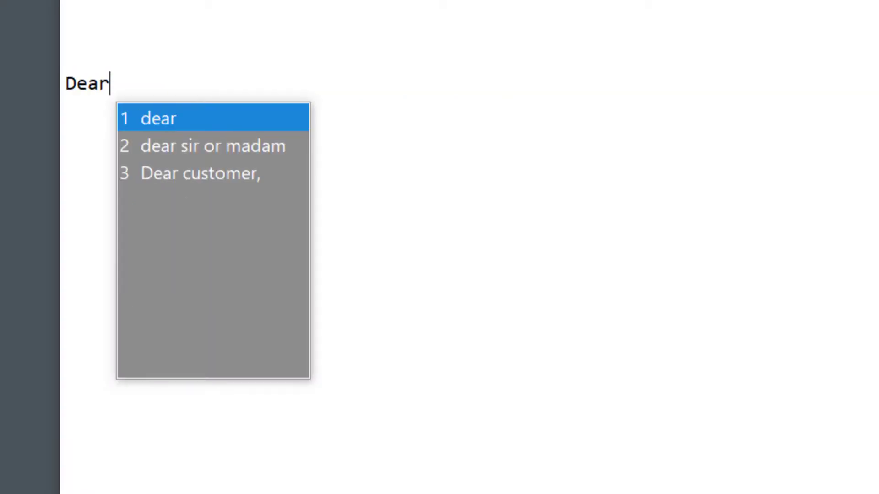
left_click(199, 173)
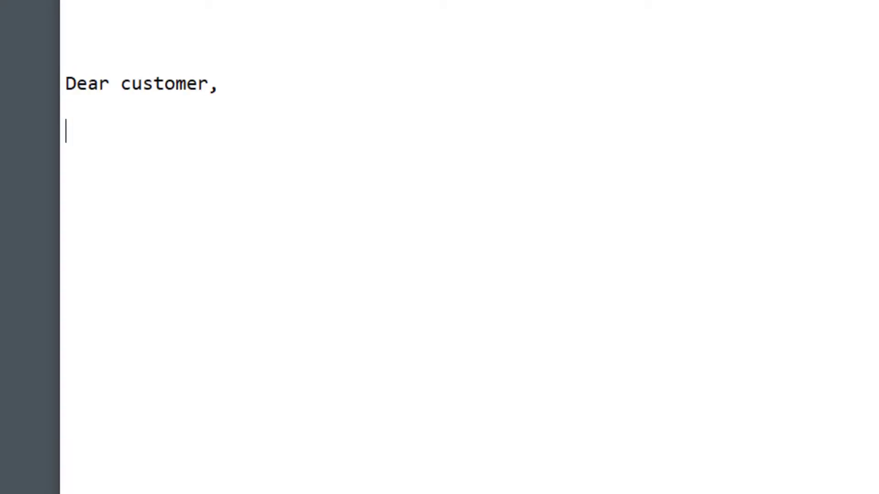
type("thank you for your email.")
type("Best regards,")
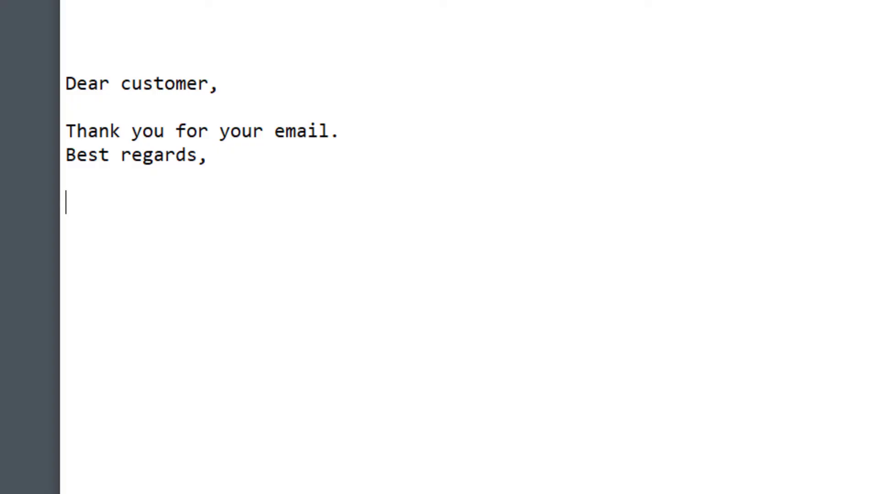
type("John Smith")
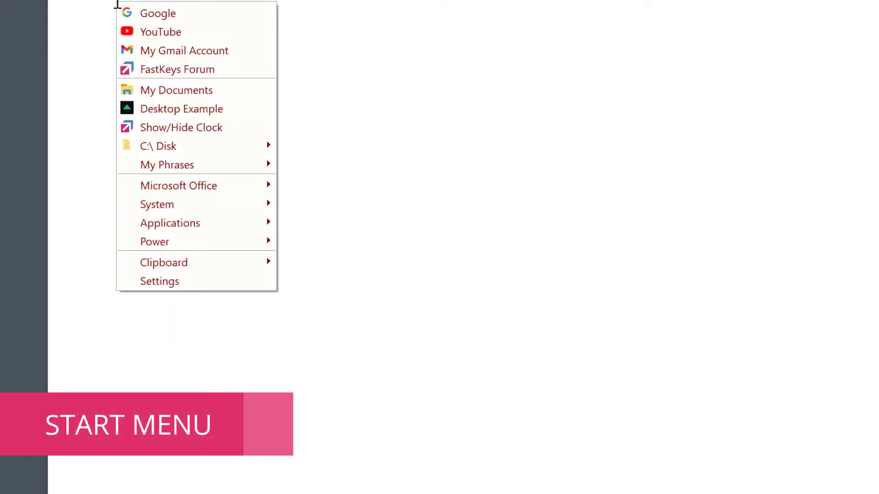
mouse_move(161, 164)
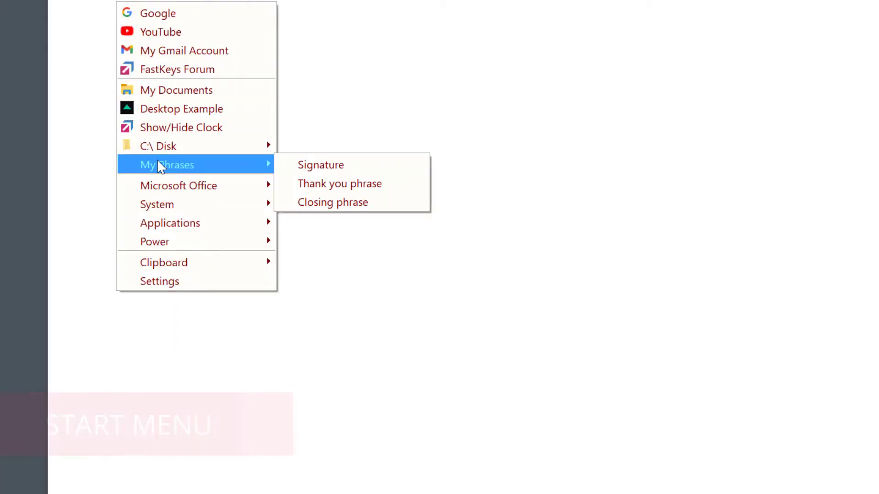
mouse_move(158, 206)
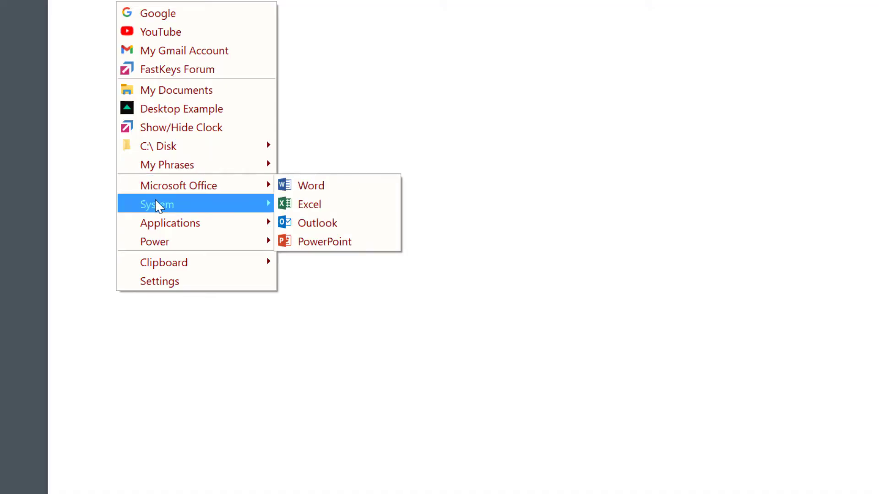
mouse_move(157, 243)
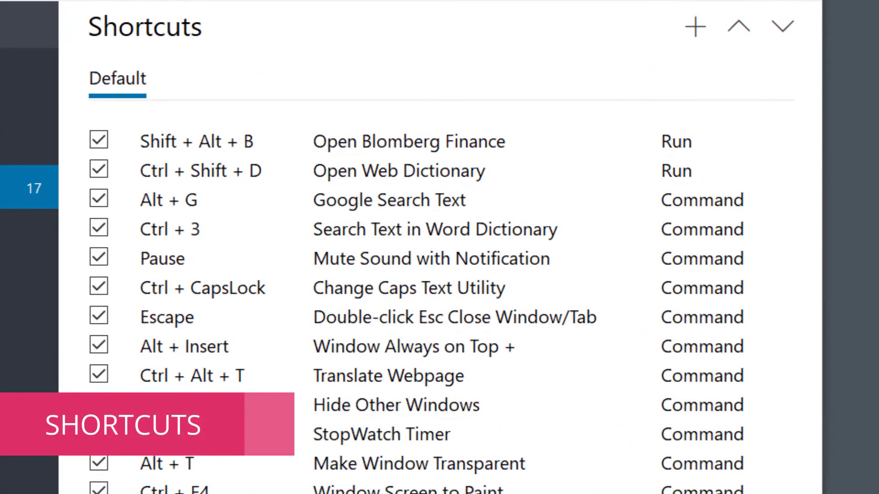
Scroll down through the Default shortcut list to review the defined actions.
scroll("down", 3)
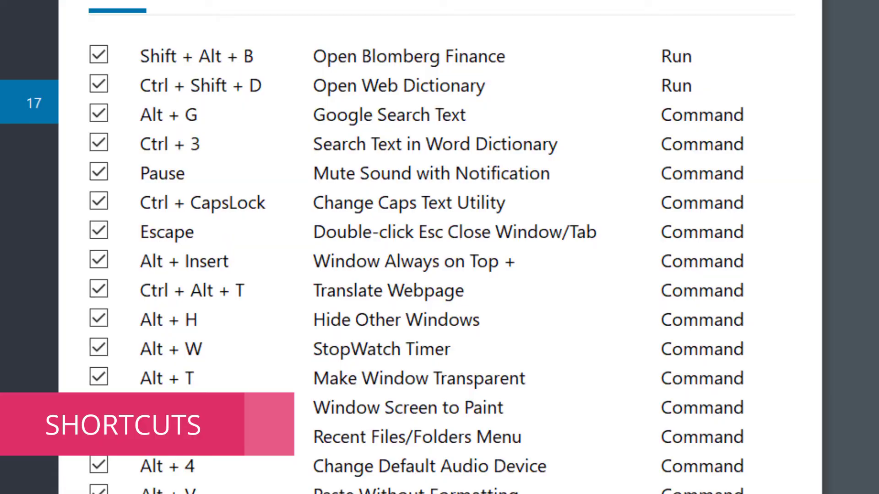
scroll("down", 3)
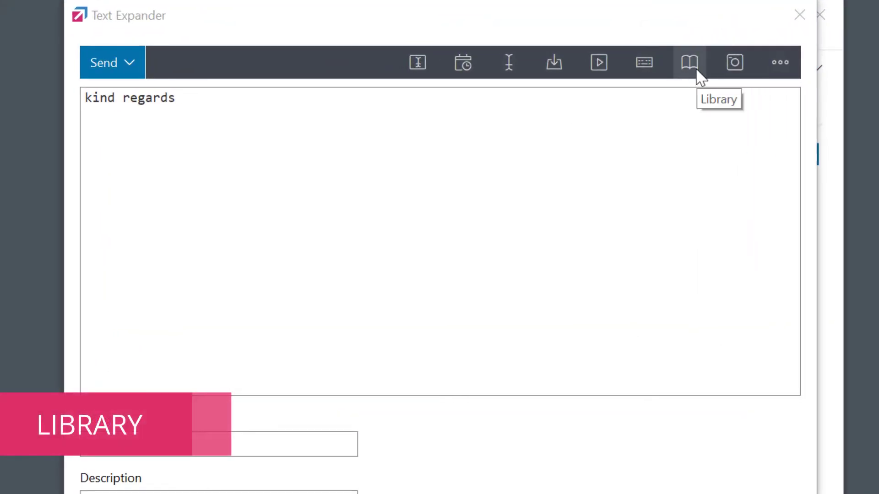
Browse the Library's Command > Window and Command > Scripts categories.
left_click(691, 62)
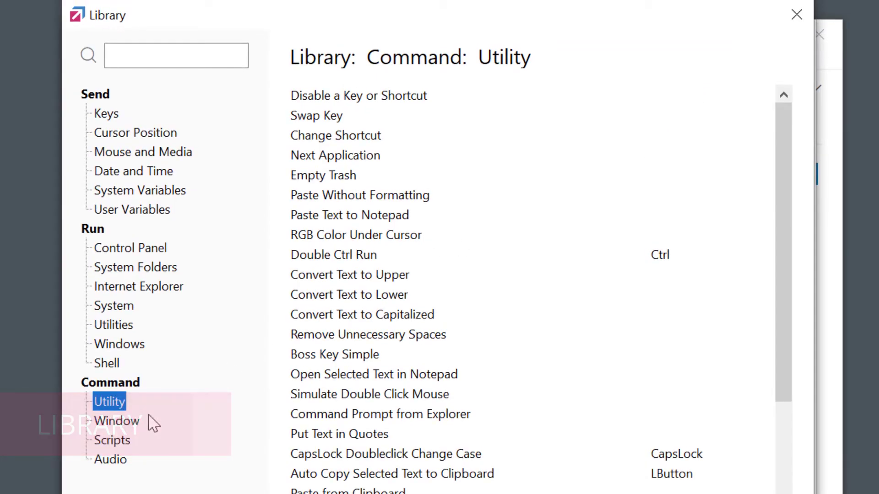
left_click(117, 421)
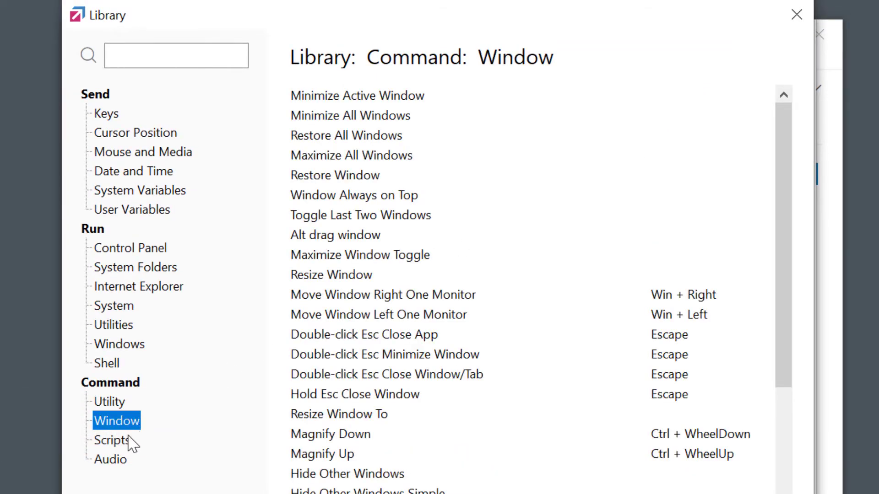
left_click(108, 440)
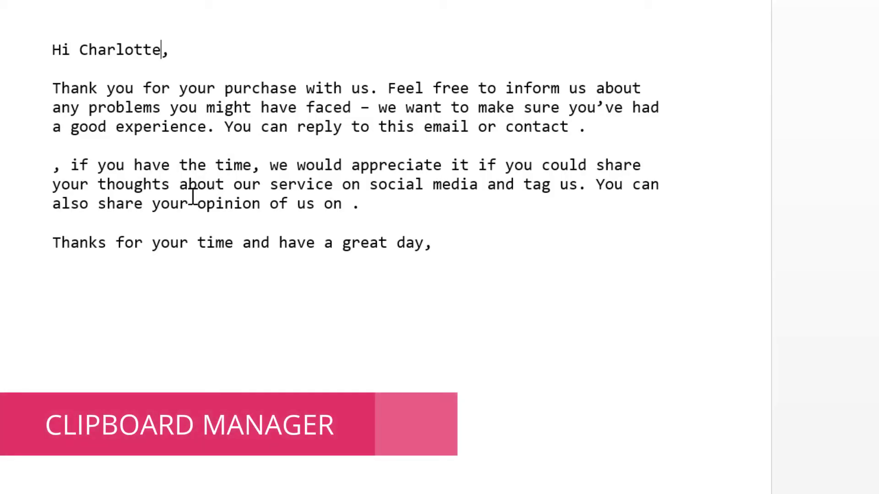
Place the cursor in the email draft where a clipboard snippet should go.
left_click(54, 164)
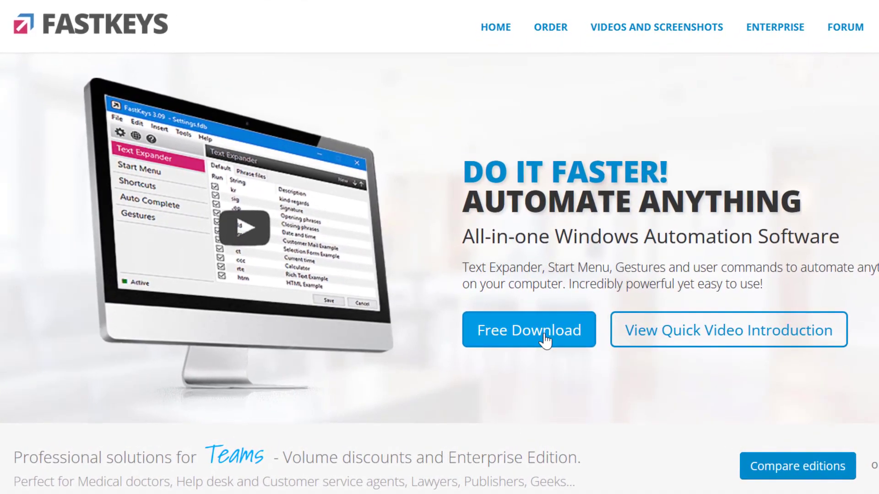
Start the Free Download from the FastKeys homepage.
left_click(529, 329)
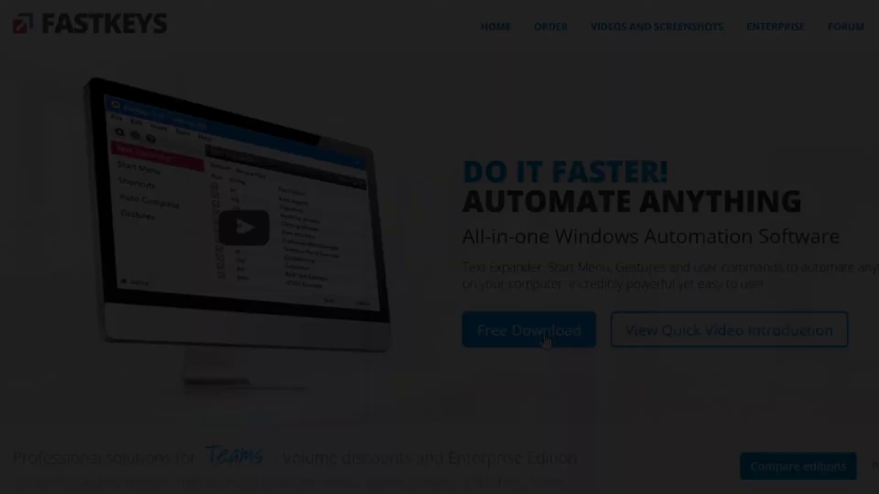
left_click(529, 329)
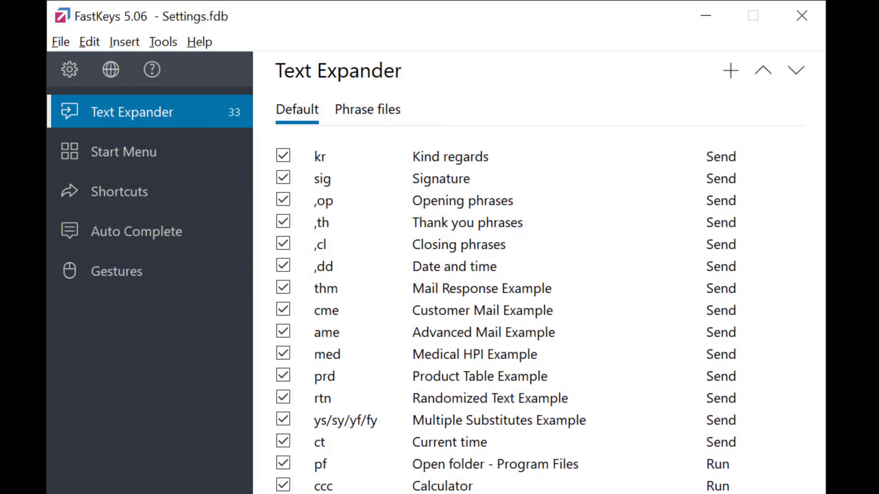